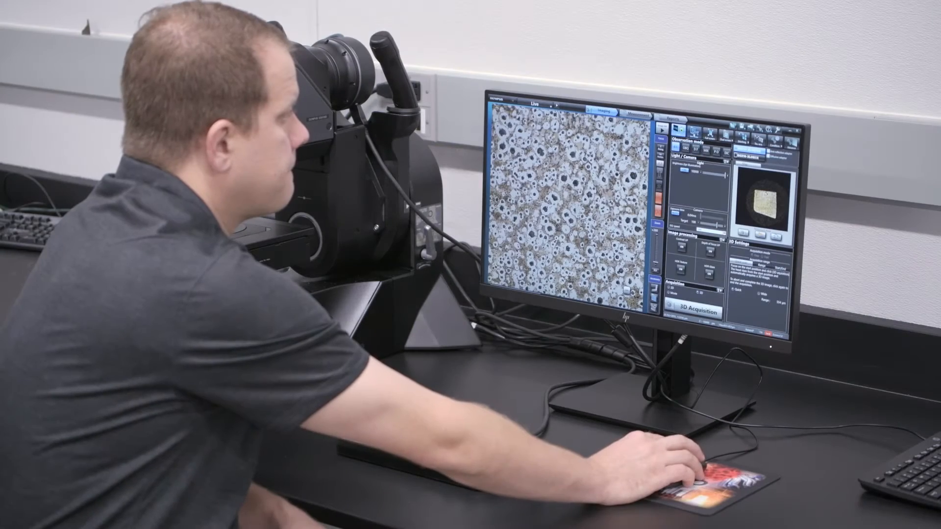
- Run Best image to compare the sample under BF, DF, MIX and PO side by side
{"action": "left_click", "coordinate": [702, 312]}
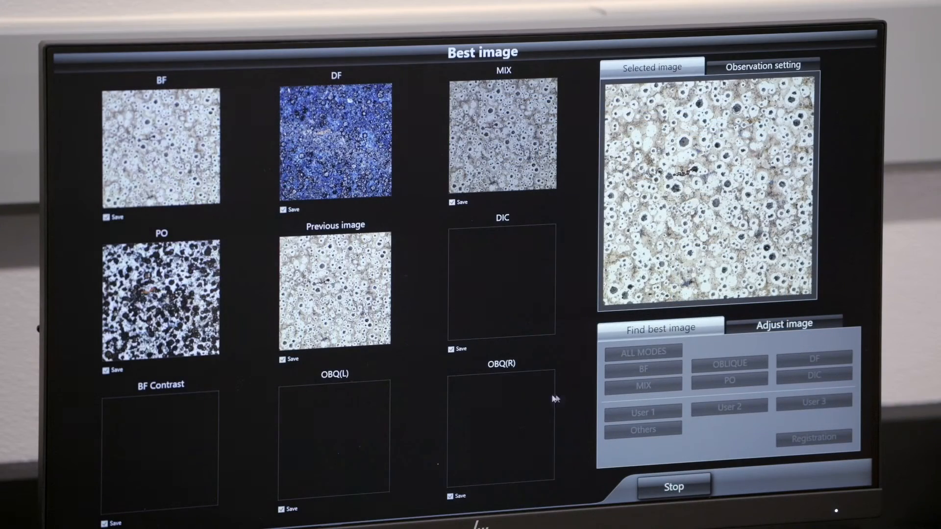
{"action": "mouse_move", "coordinate": [580, 404]}
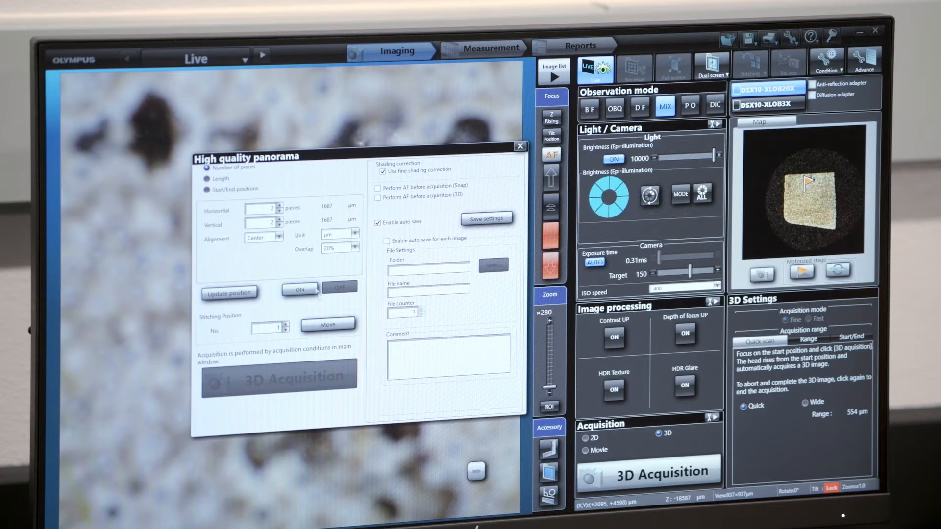
- Lock the 2 × 2 panorama piece layout and start the stitched 3D panorama acquisition
{"action": "left_click", "coordinate": [279, 377]}
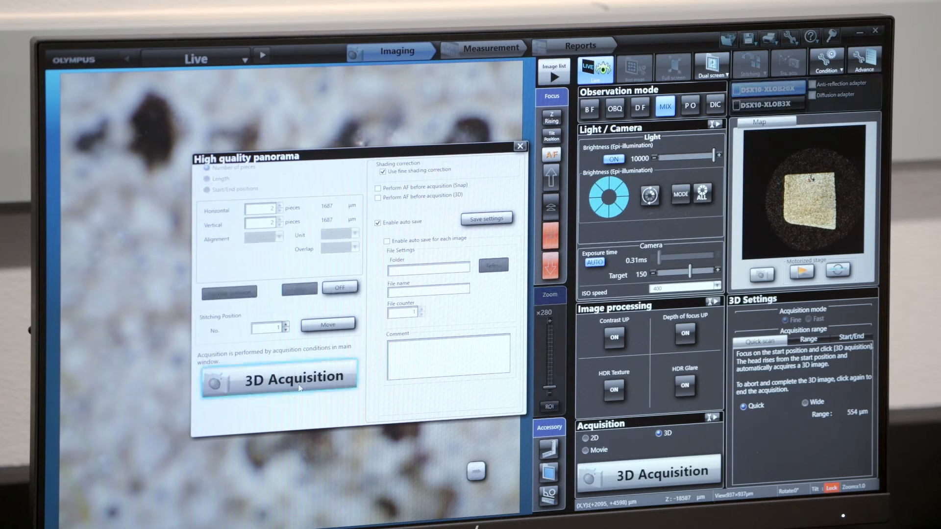
{"action": "left_click", "coordinate": [280, 379]}
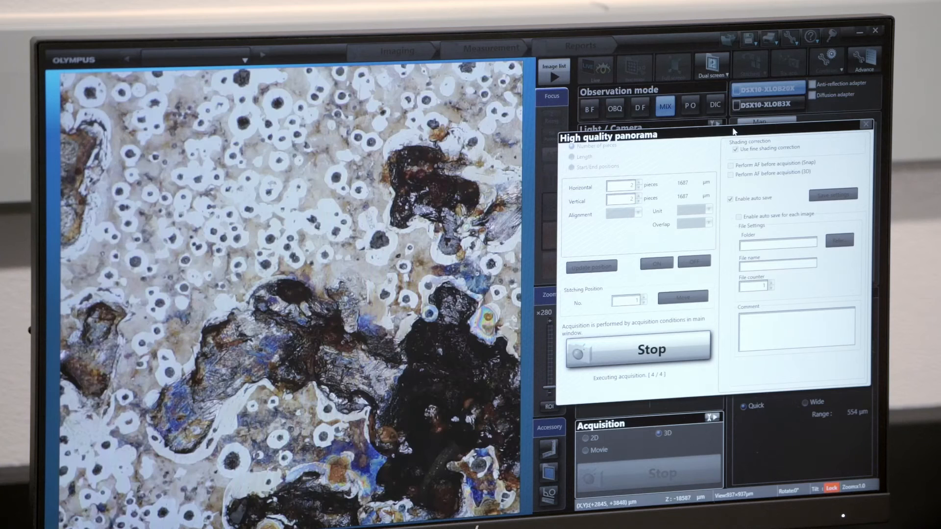
{"action": "mouse_move", "coordinate": [520, 42]}
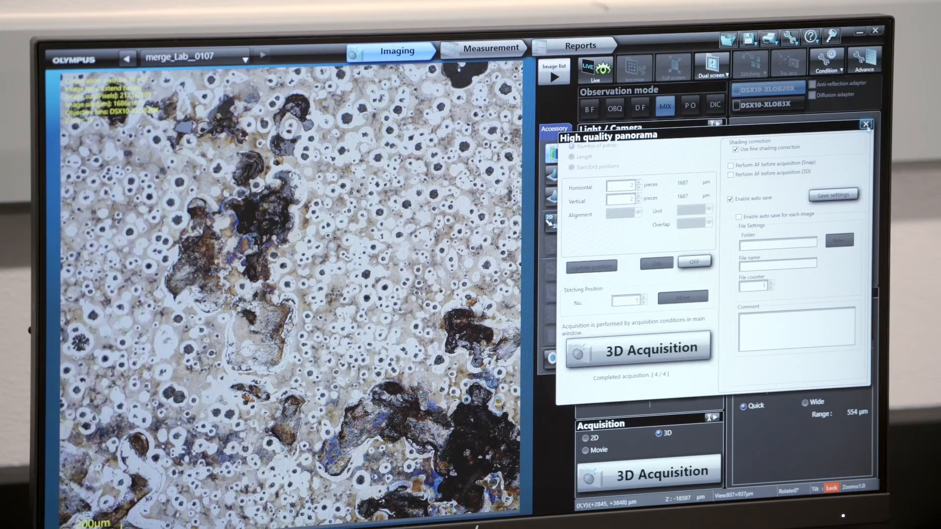
- Dismiss the panorama dialog and view merge_Lab_0106 as a tilted, true-colour 3D surface after checking its height map
{"action": "left_click", "coordinate": [866, 124]}
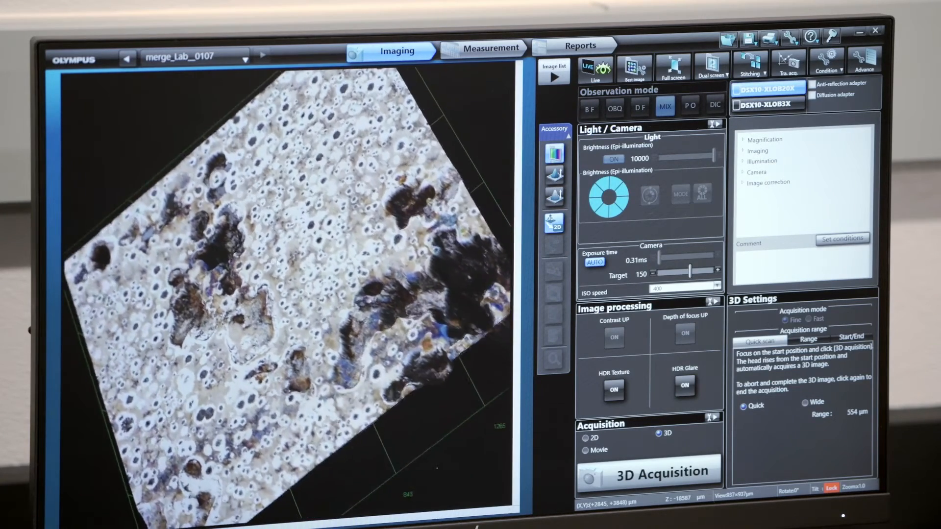
{"action": "left_click", "coordinate": [553, 193]}
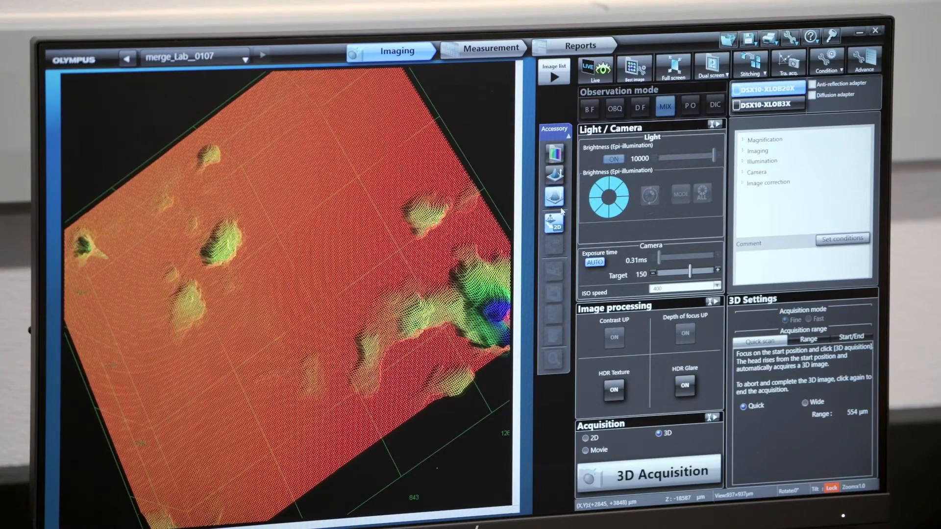
{"action": "left_click", "coordinate": [554, 154]}
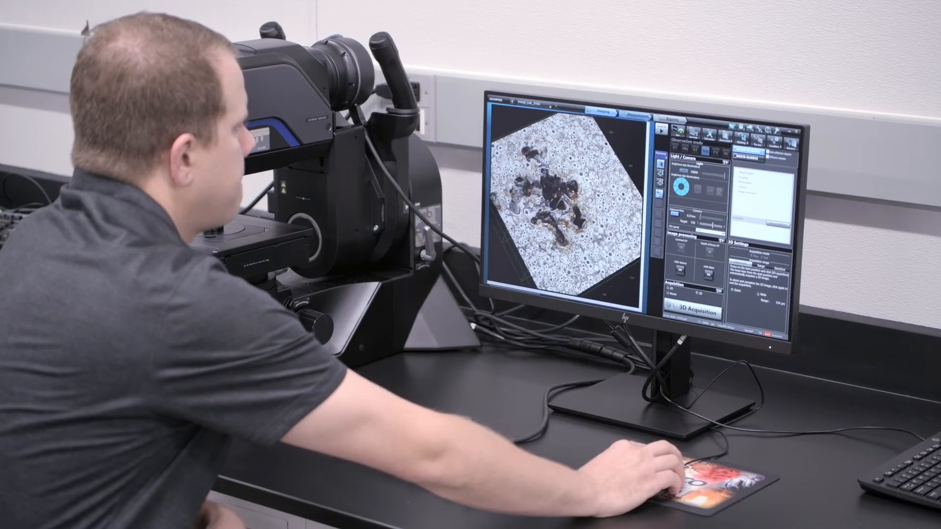
{"action": "left_click", "coordinate": [657, 115]}
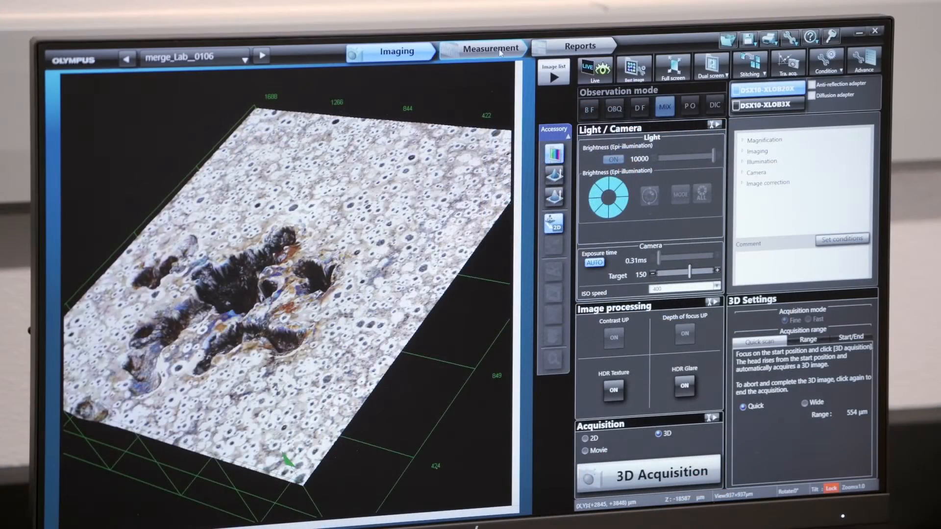
- Record two profile measurements across the pit and export them into the open report, overwriting it
{"action": "left_click", "coordinate": [484, 49]}
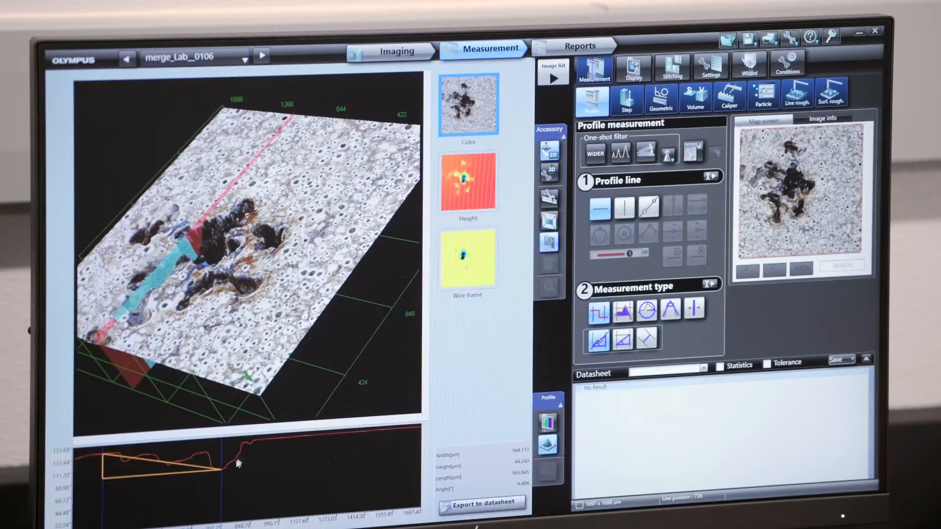
{"action": "left_click", "coordinate": [483, 503]}
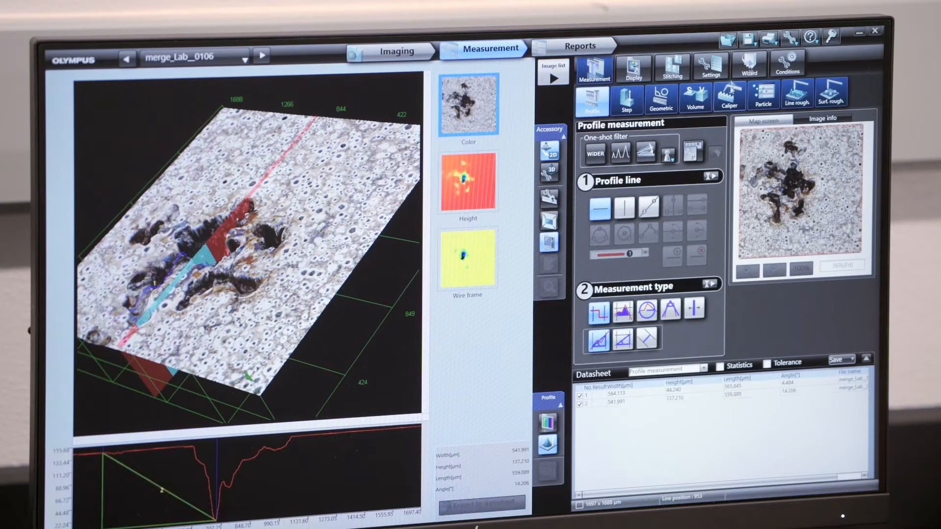
{"action": "left_click", "coordinate": [839, 359]}
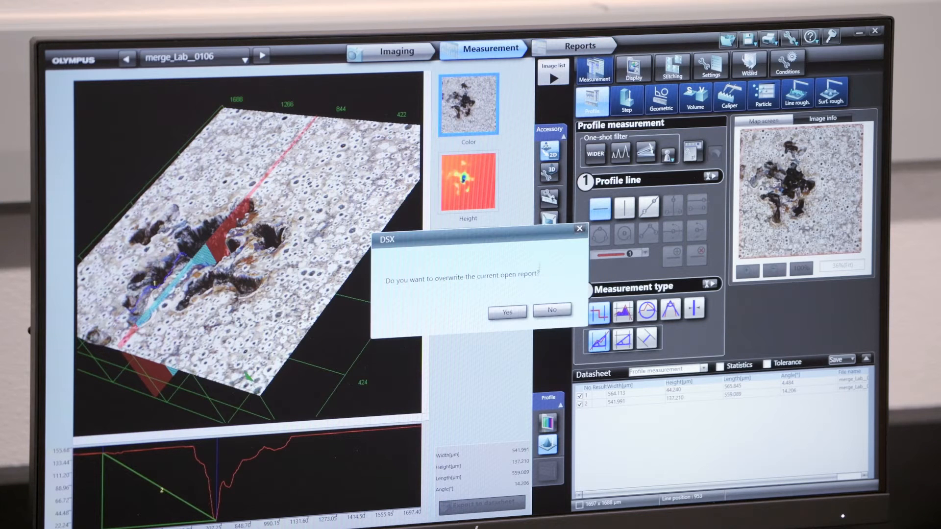
{"action": "left_click", "coordinate": [506, 312]}
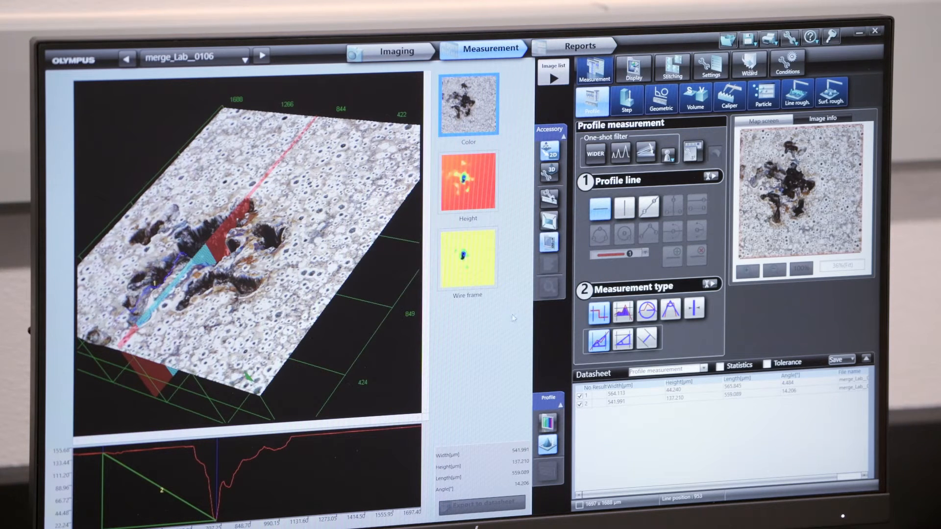
{"action": "left_click", "coordinate": [579, 46]}
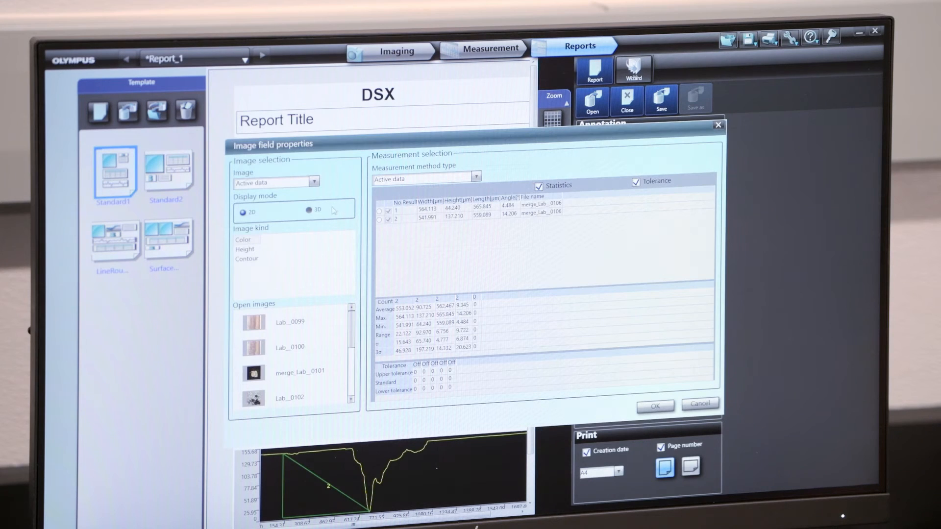
- Set the report's image field to 3D display mode and confirm
{"action": "left_click", "coordinate": [655, 406]}
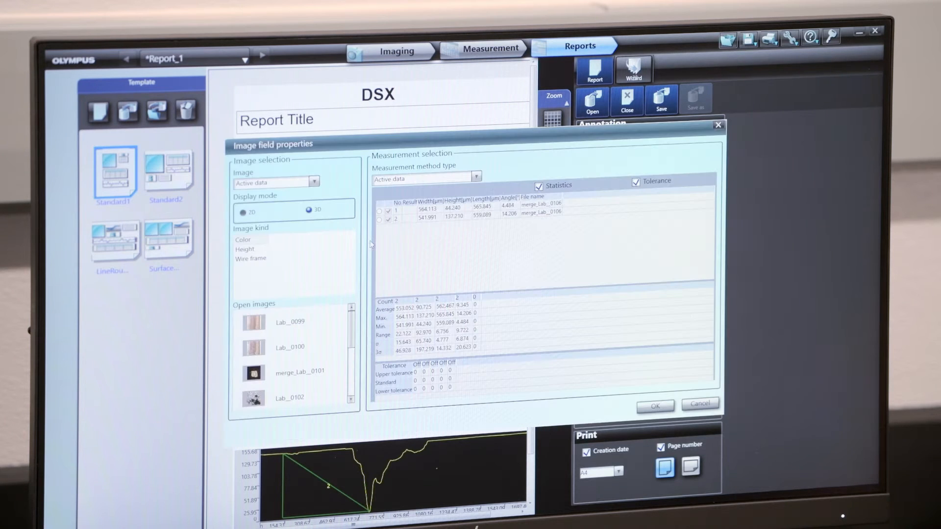
{"action": "left_click", "coordinate": [250, 258]}
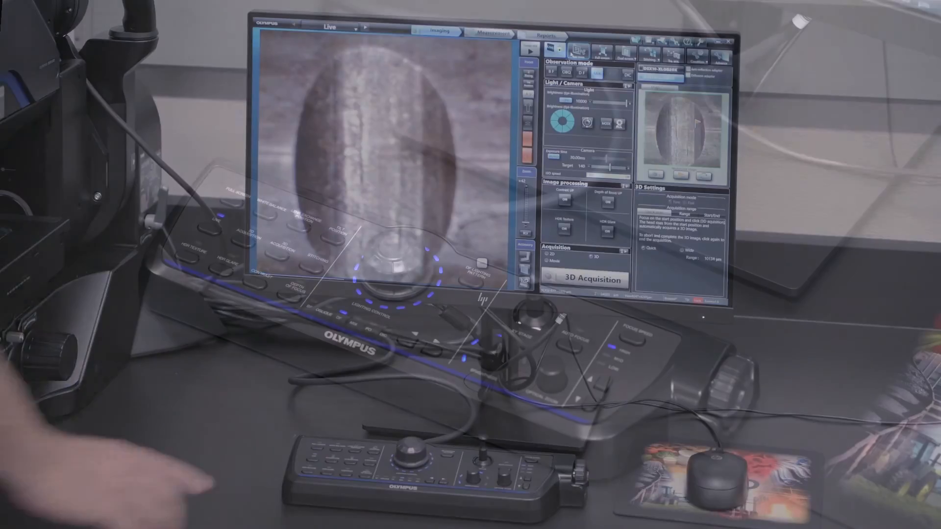
- Start a 3D acquisition of the newly positioned rounded sample
{"action": "left_click", "coordinate": [584, 279]}
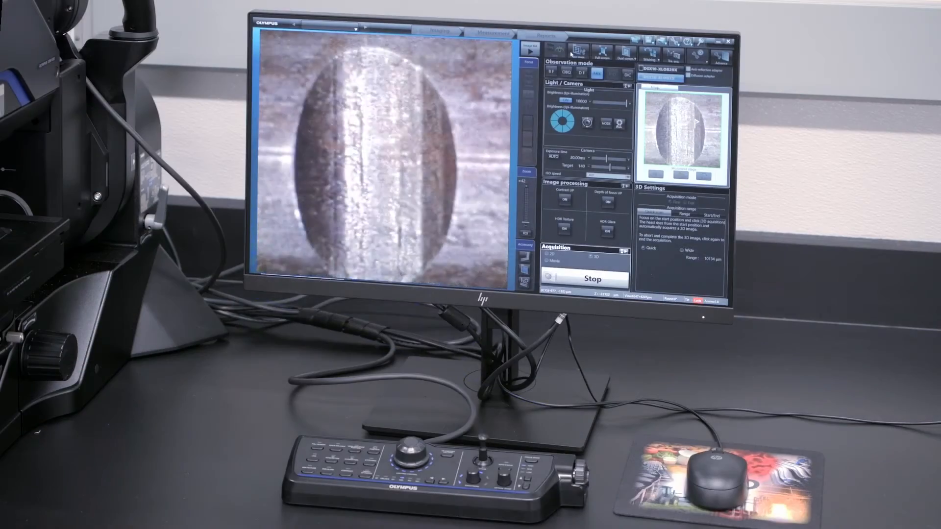